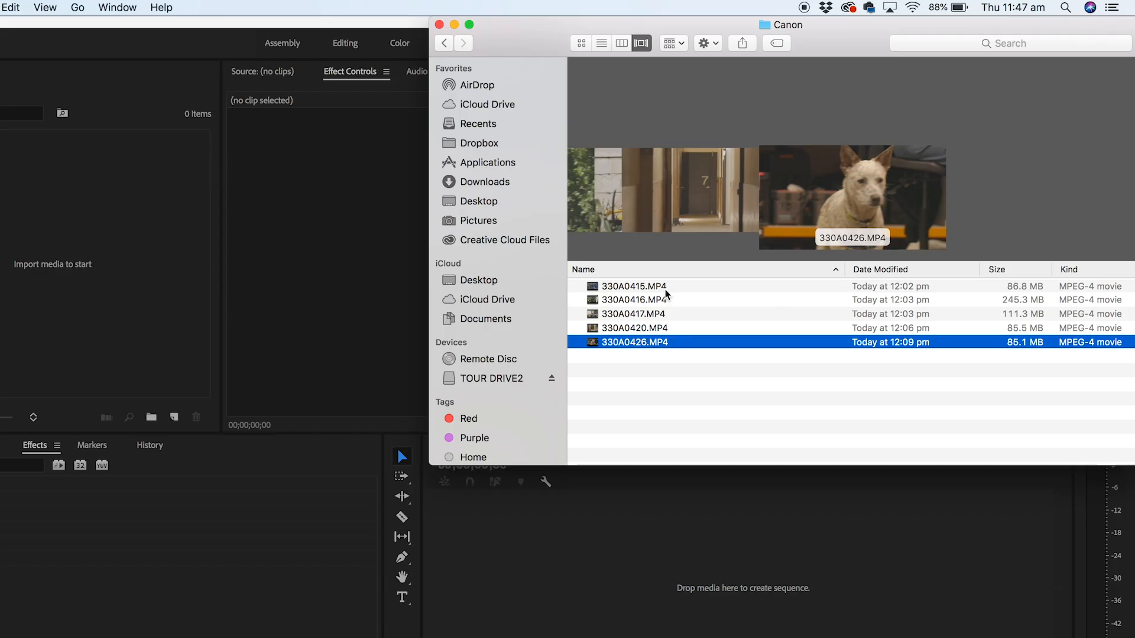
Preview the Canon clips, then import all five MP4s into the Project panel
click(633, 313)
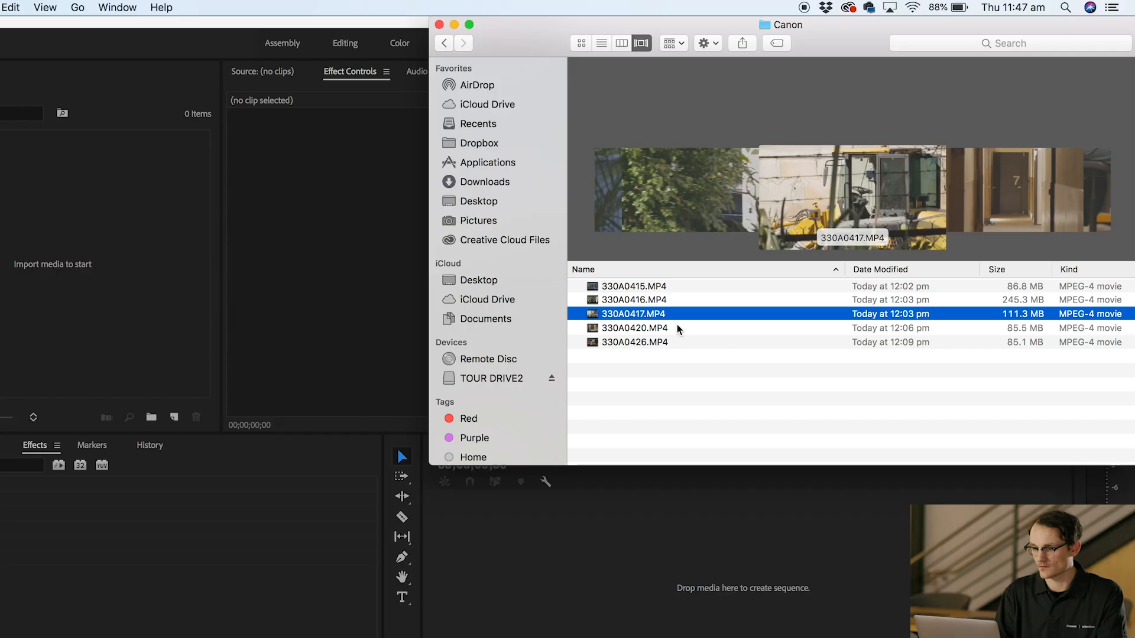
click(633, 342)
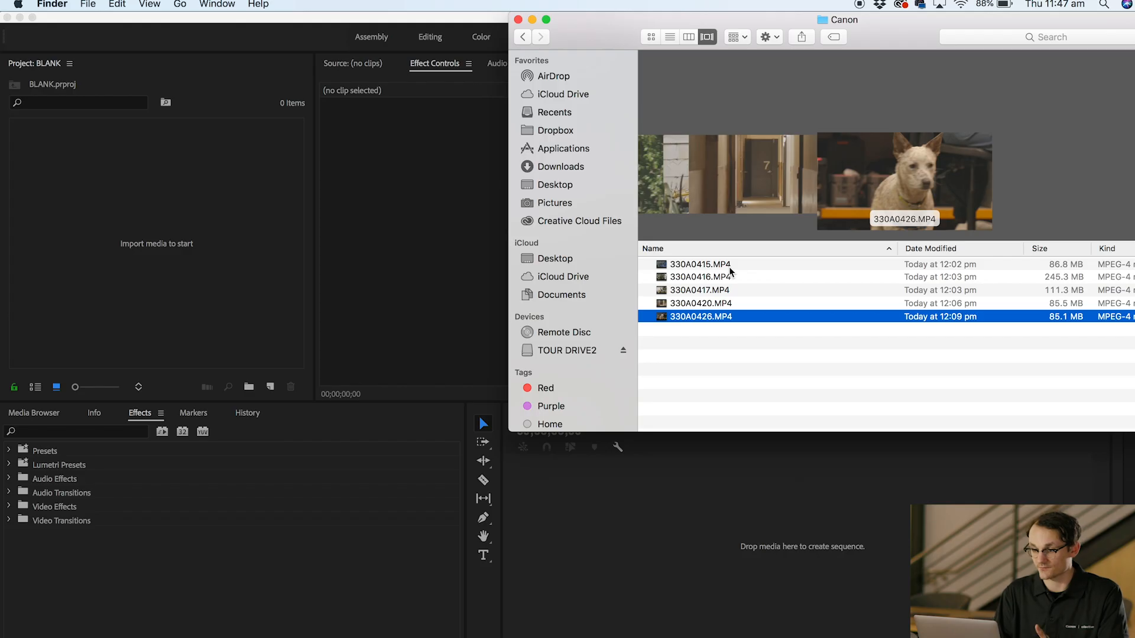
click(699, 264)
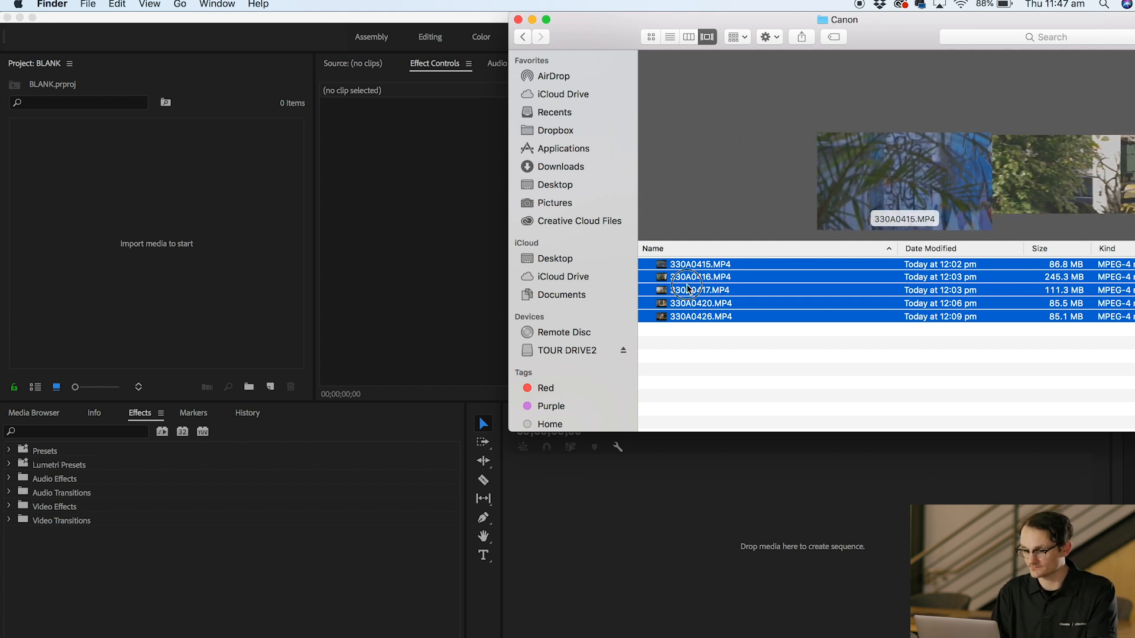
drag(698, 289, 213, 246)
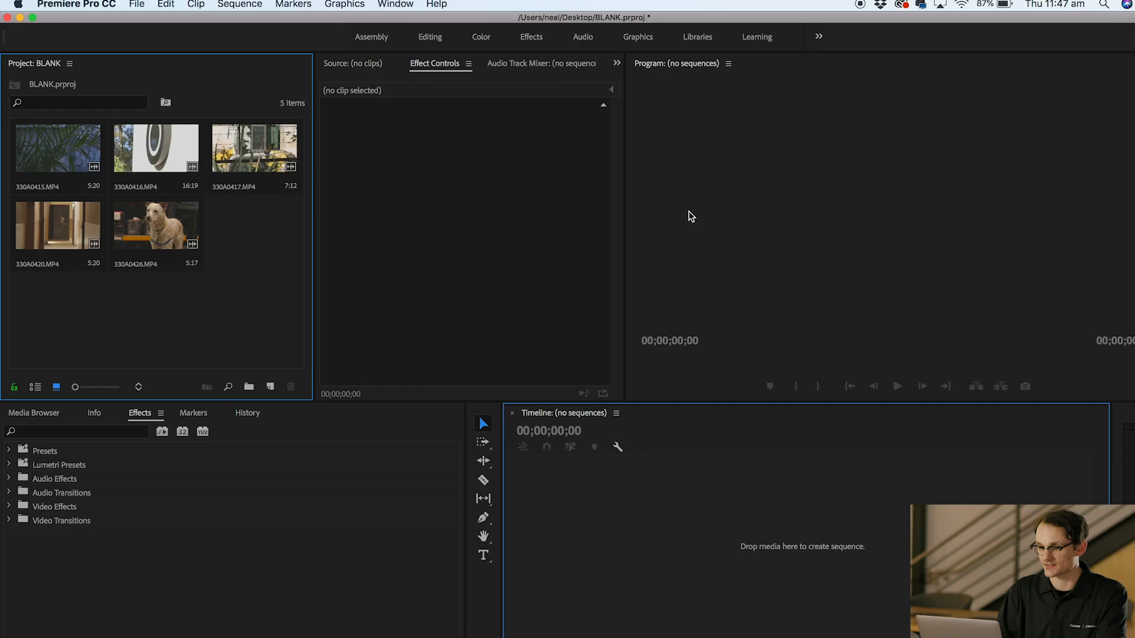
mouse_move(667, 436)
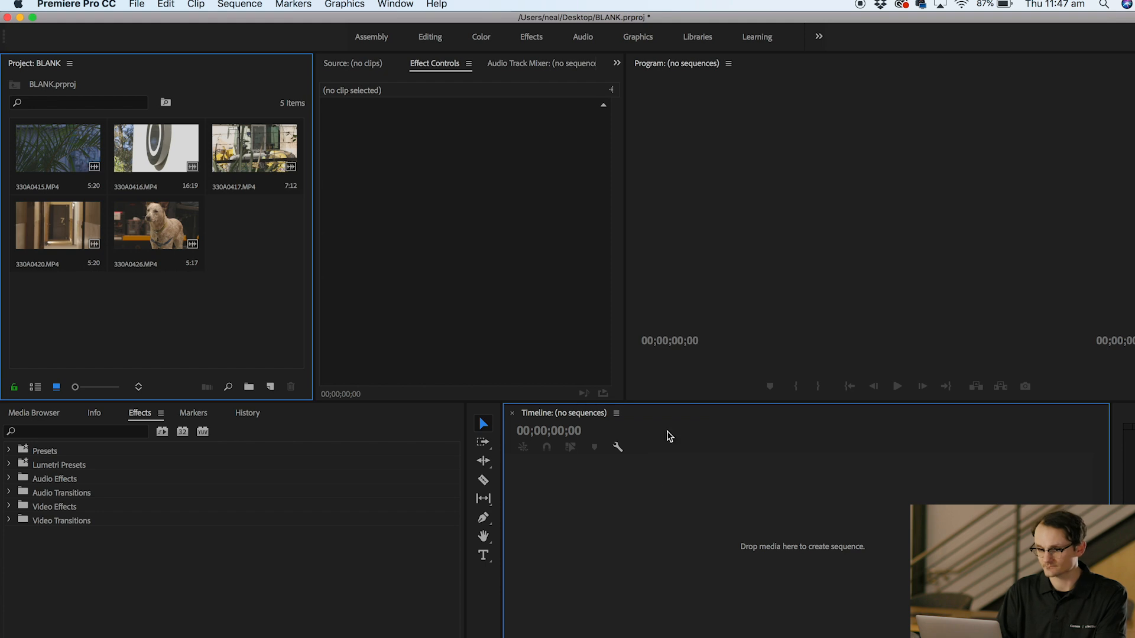
mouse_move(550, 457)
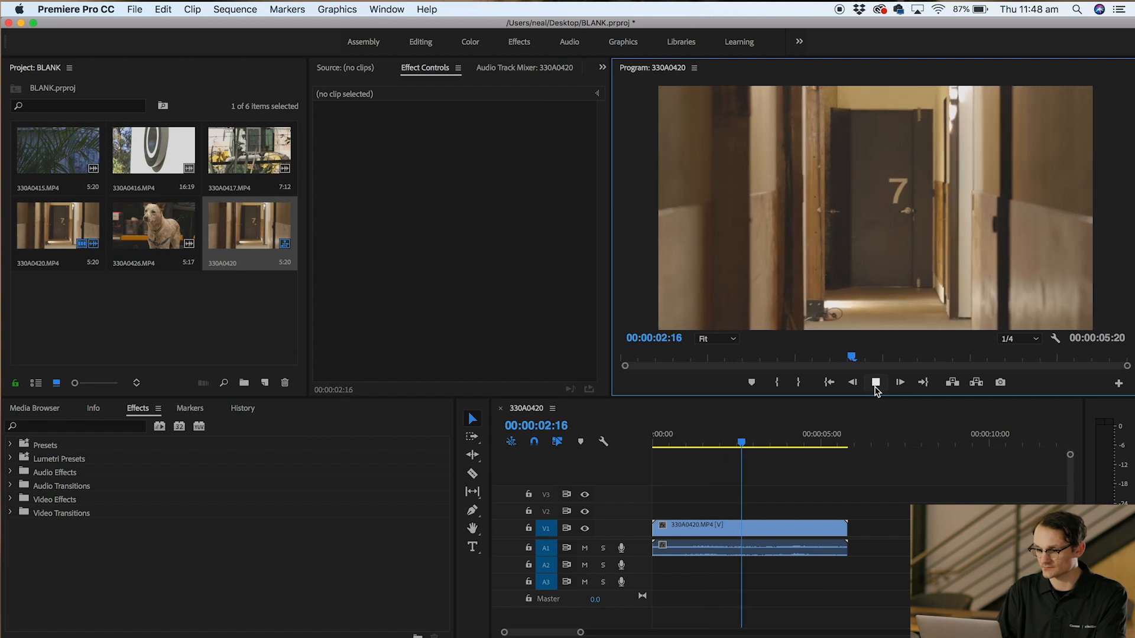
Split clip 330A0420 at about 00:00:04:11 and select its first piece
click(876, 382)
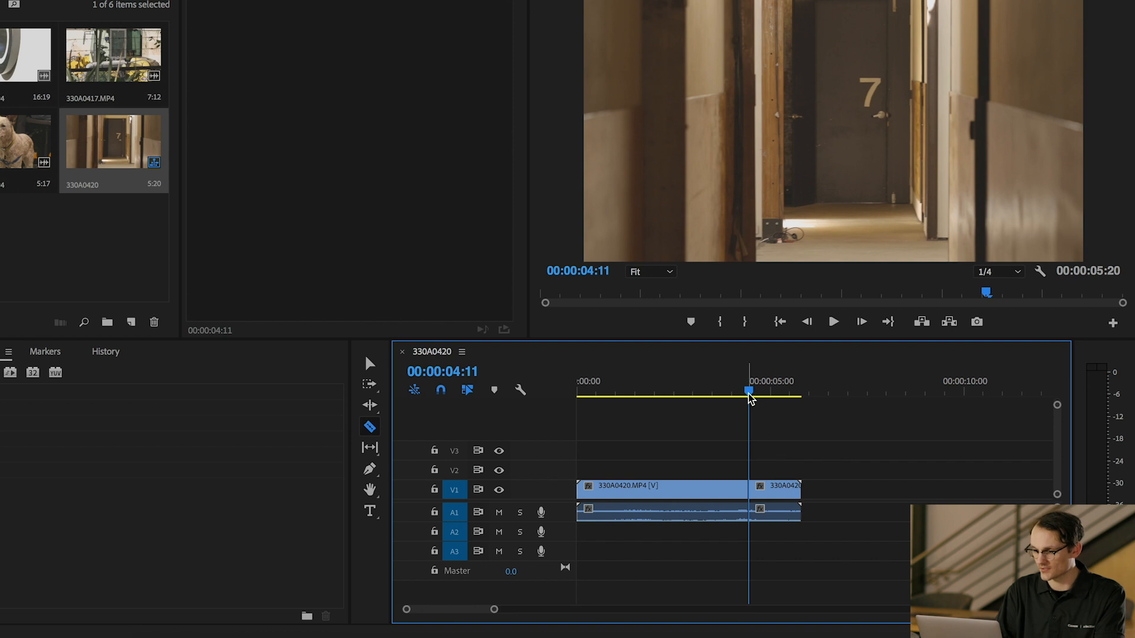
drag(749, 393, 786, 393)
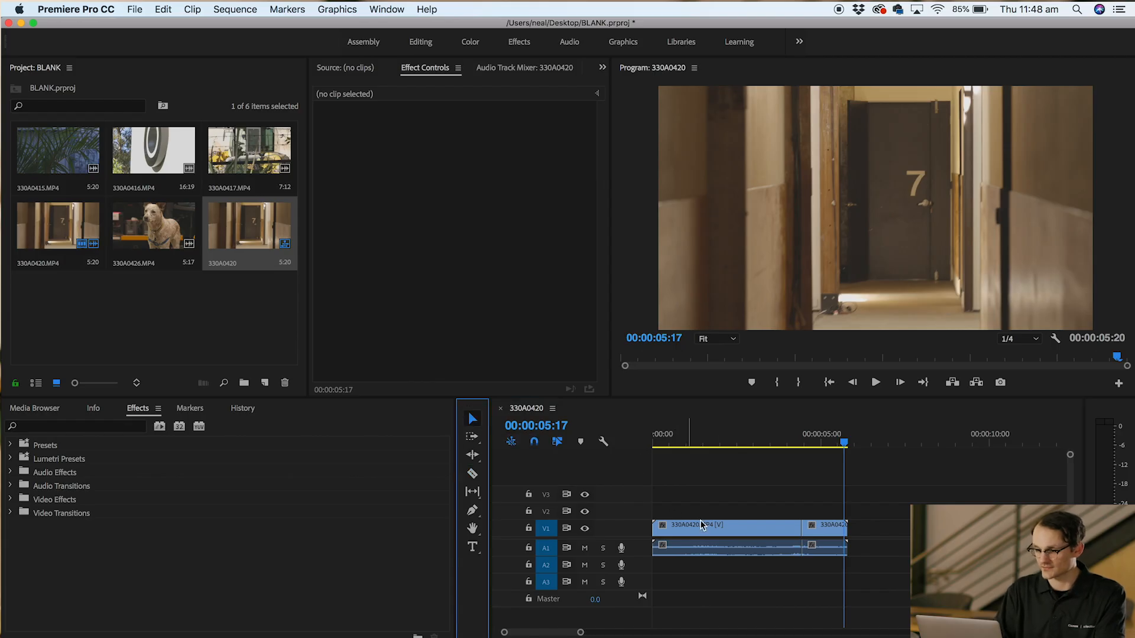
click(725, 527)
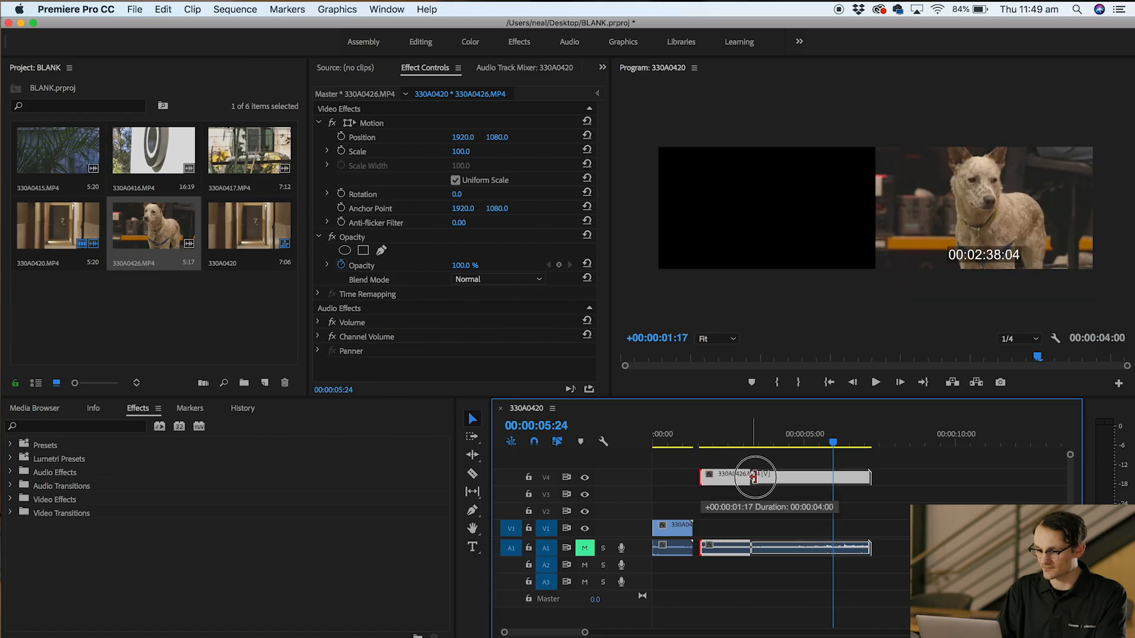
Trim the head of clip 330A0426 so it runs 00:00:04:00
drag(752, 477, 835, 476)
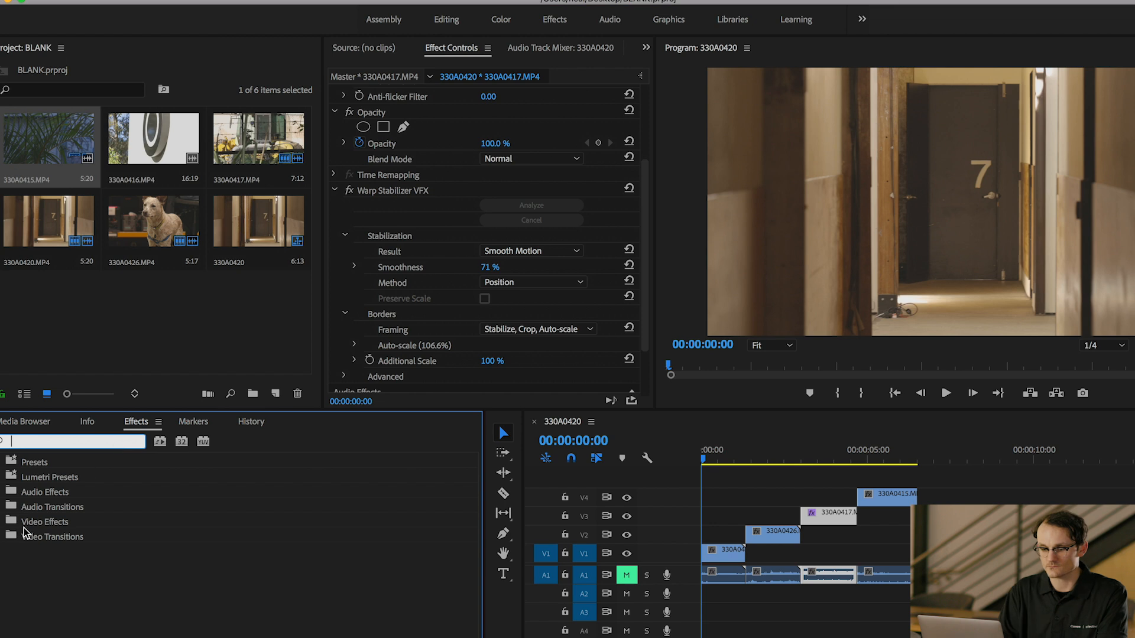
Browse Video Effects toward Color Correction to find Lumetri Color for clip 330A0420
click(11, 521)
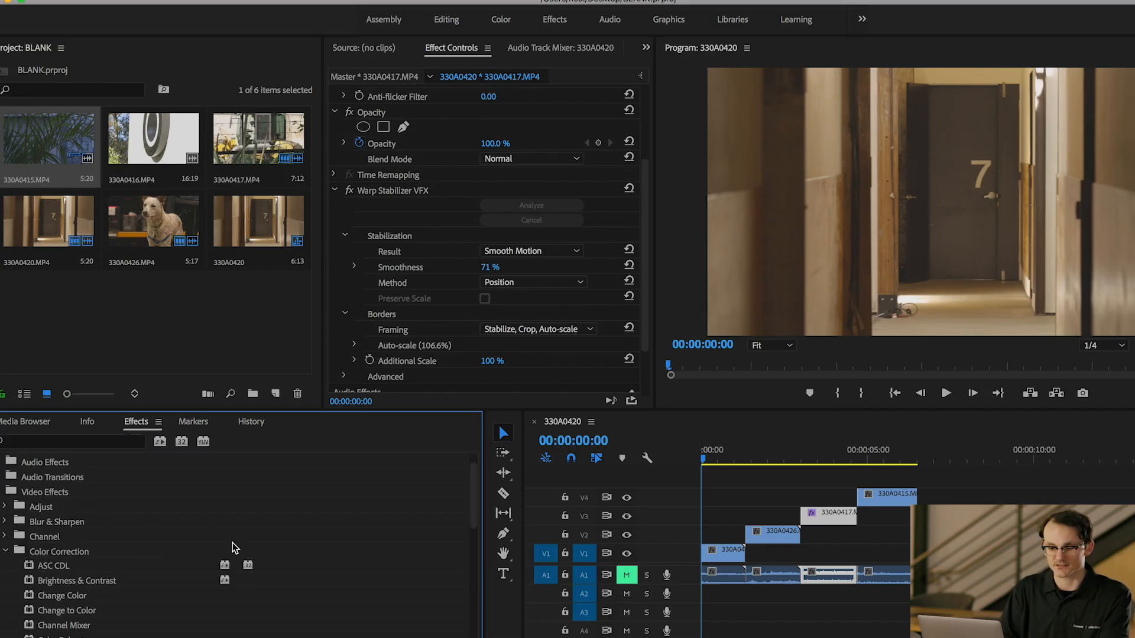
scroll(down, 3)
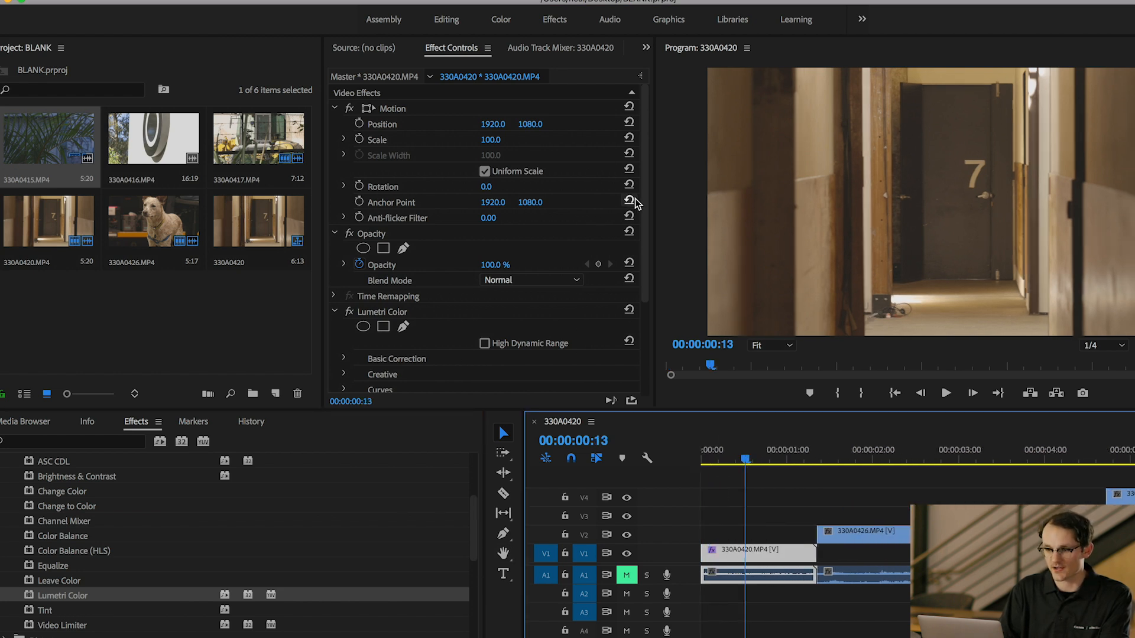
scroll(down, 3)
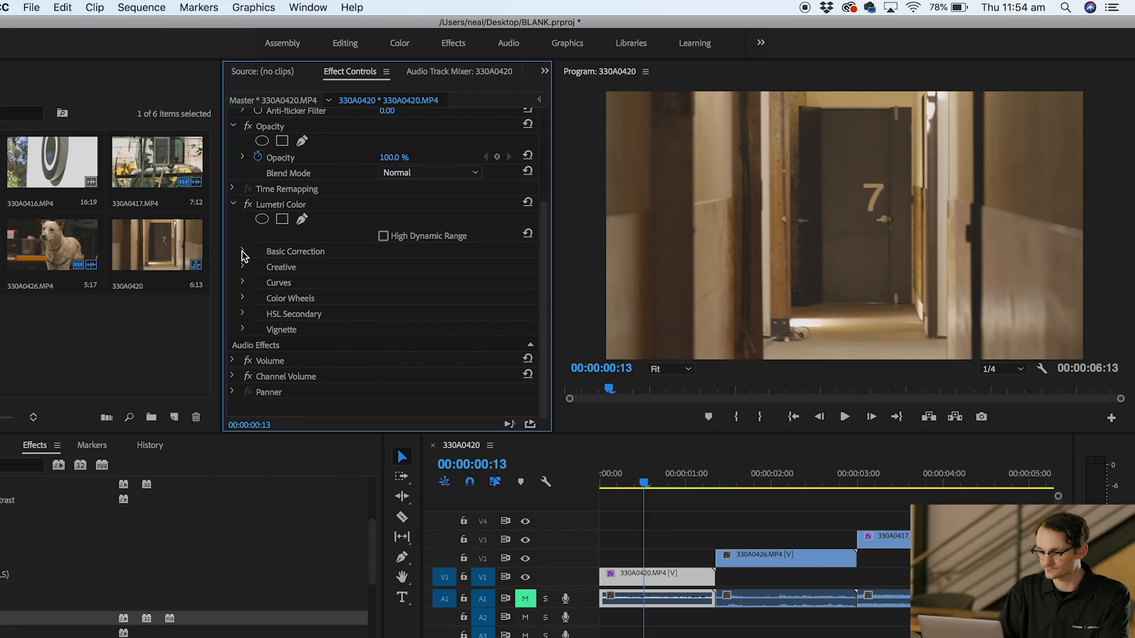
Set Lumetri Basic Correction temperature to 17.9 and tint to 5.2 on 330A0420
click(242, 251)
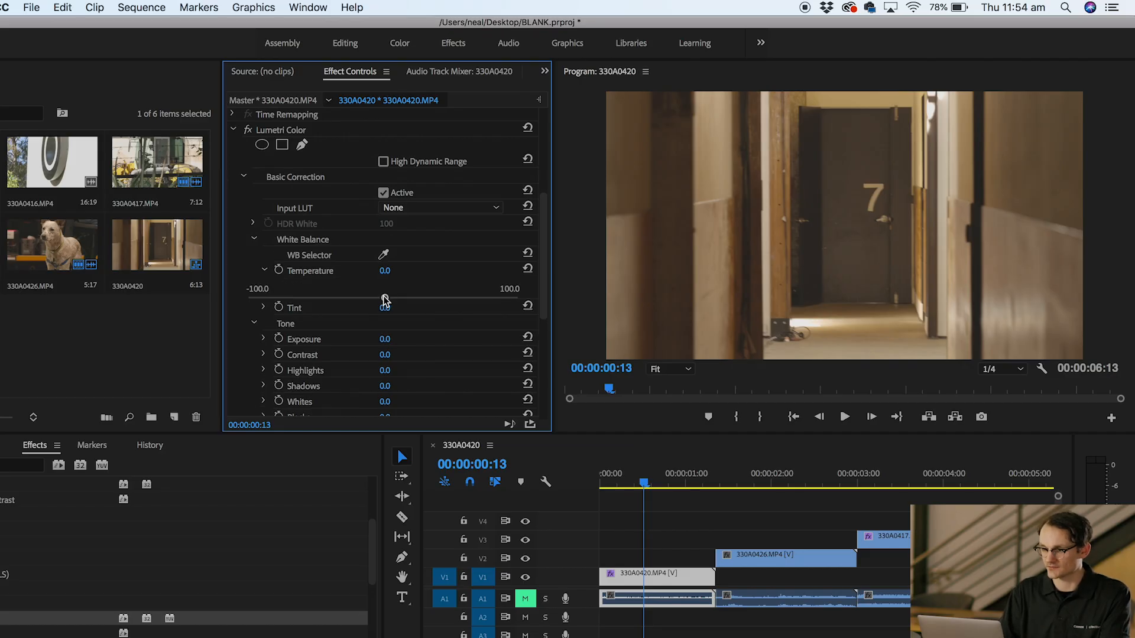
drag(384, 296, 359, 295)
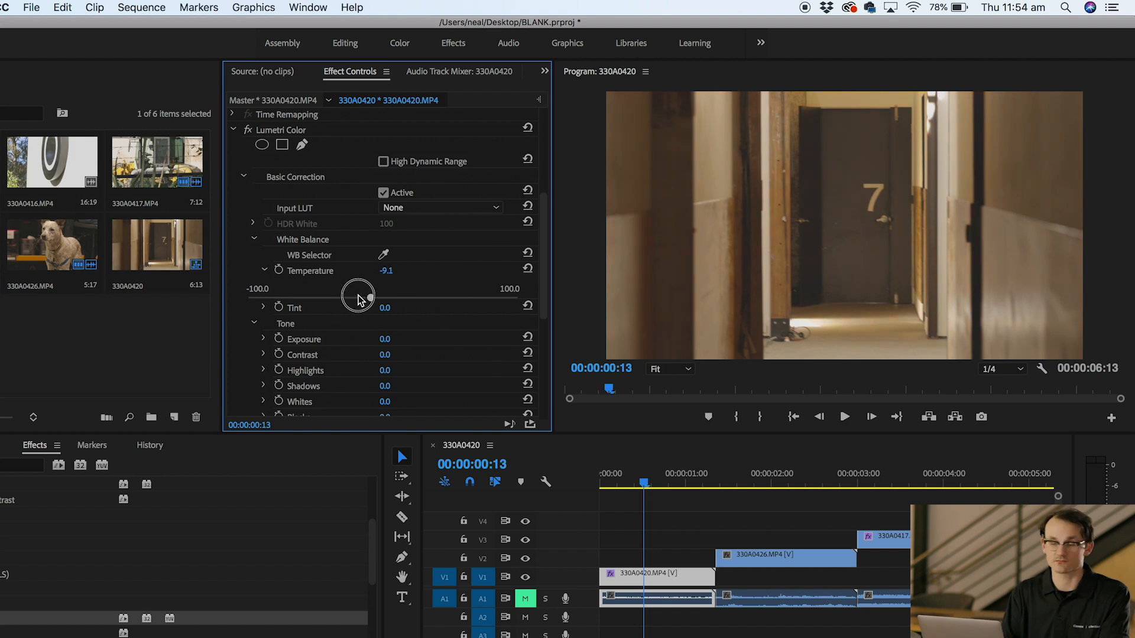
drag(357, 296, 490, 296)
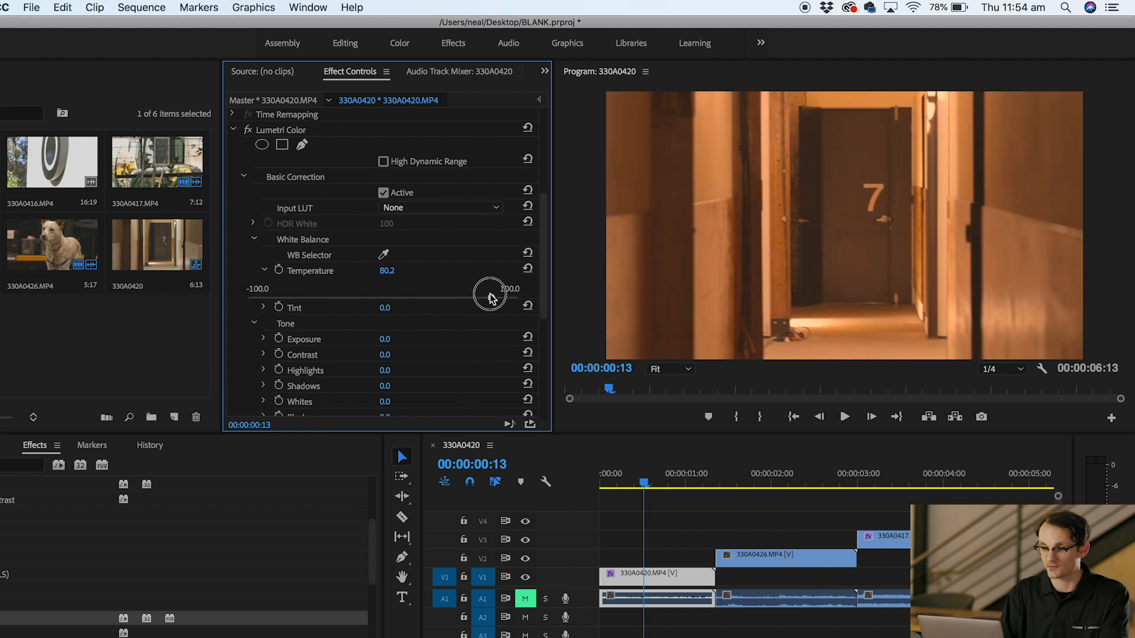
drag(489, 295, 405, 299)
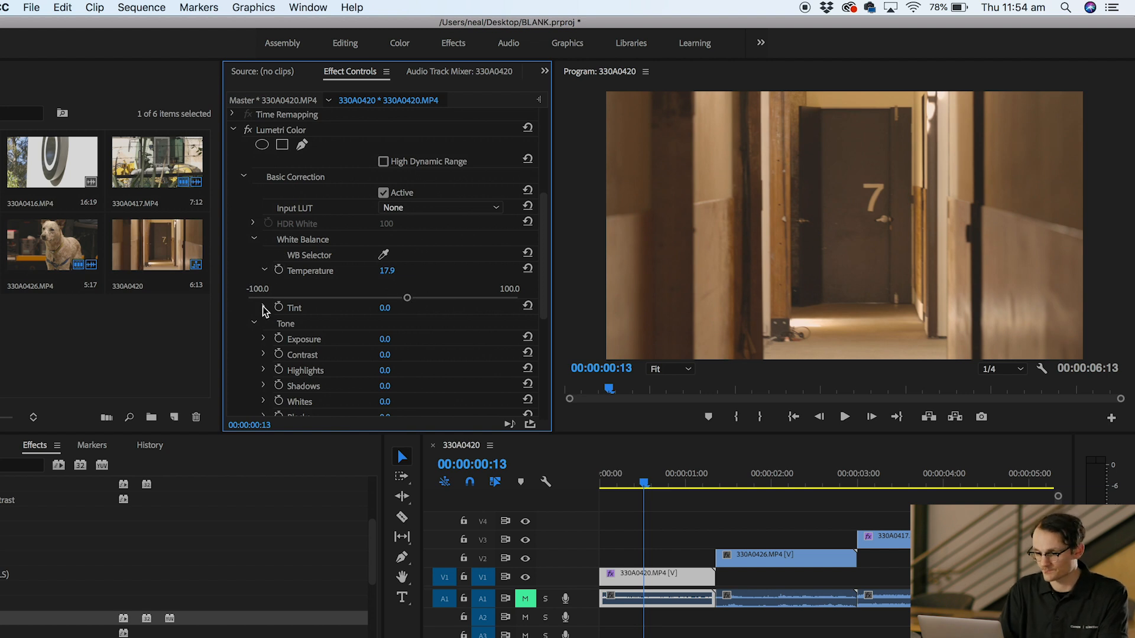
drag(406, 317, 279, 334)
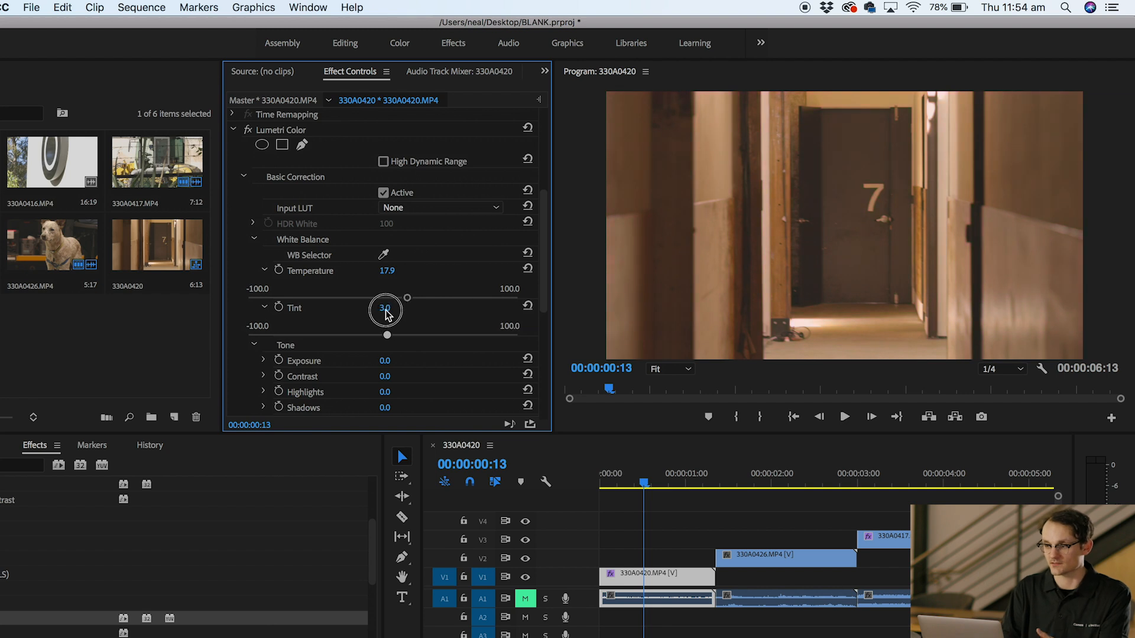
drag(385, 308, 387, 307)
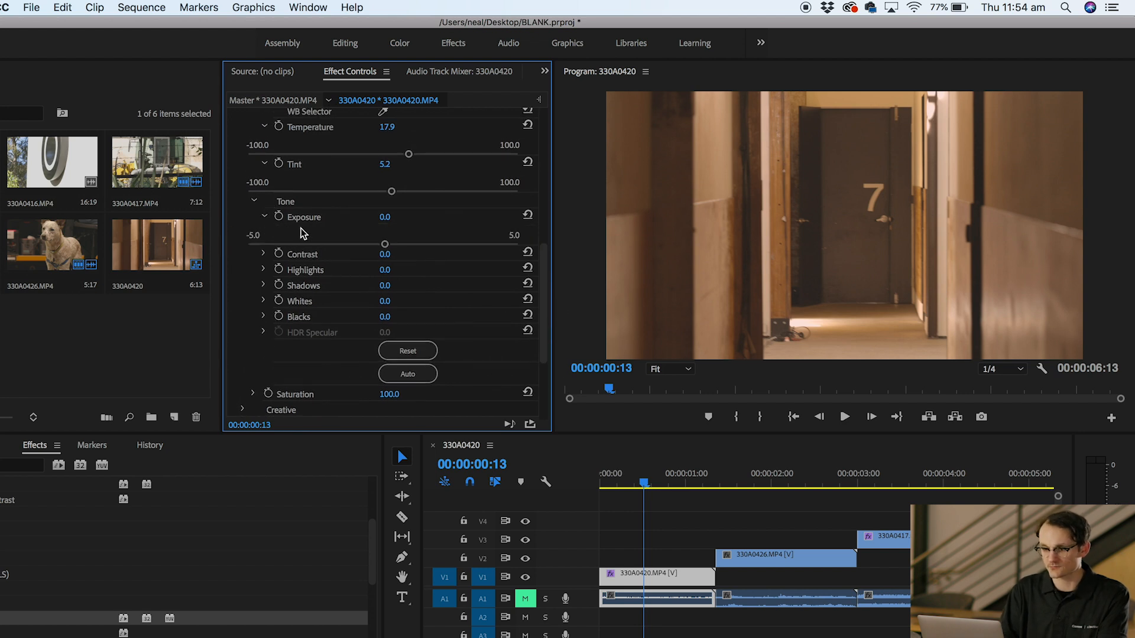
Set tone: contrast 30, highlights −10.2, shadows 1.4, whites 2.5, blacks −20.7
drag(383, 244, 381, 243)
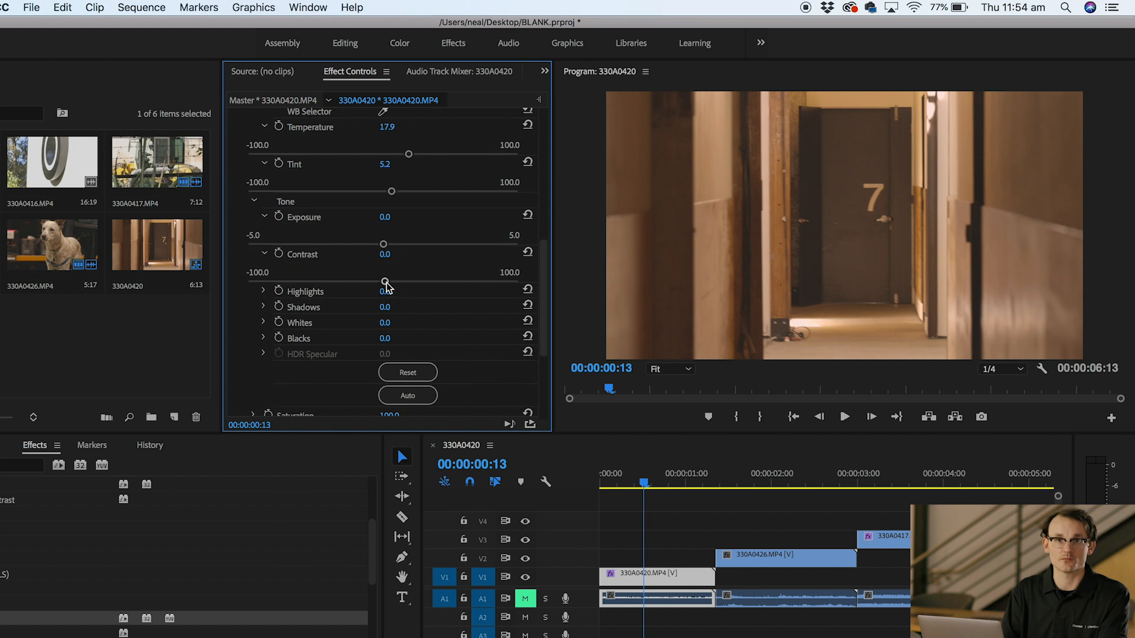
drag(383, 283, 483, 283)
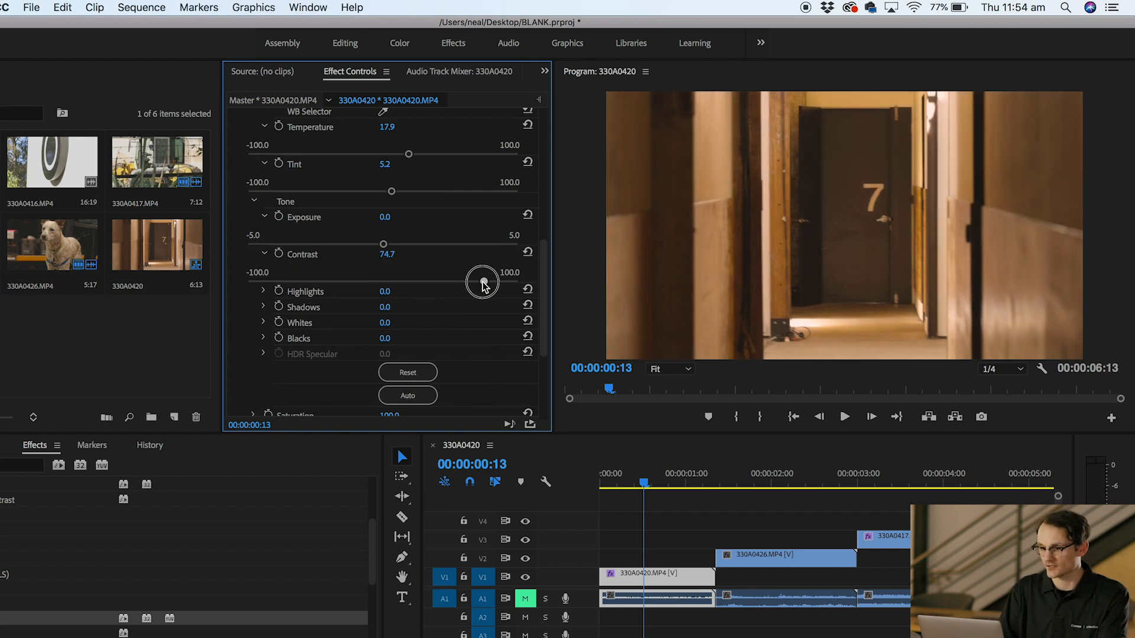
drag(481, 283, 397, 283)
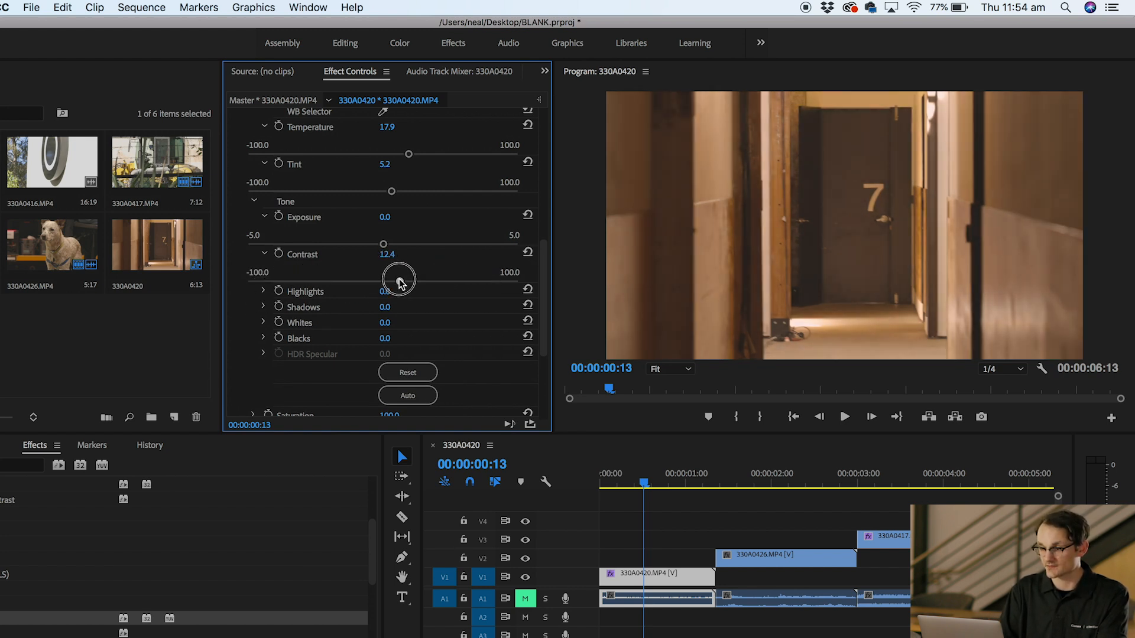
drag(383, 281, 423, 281)
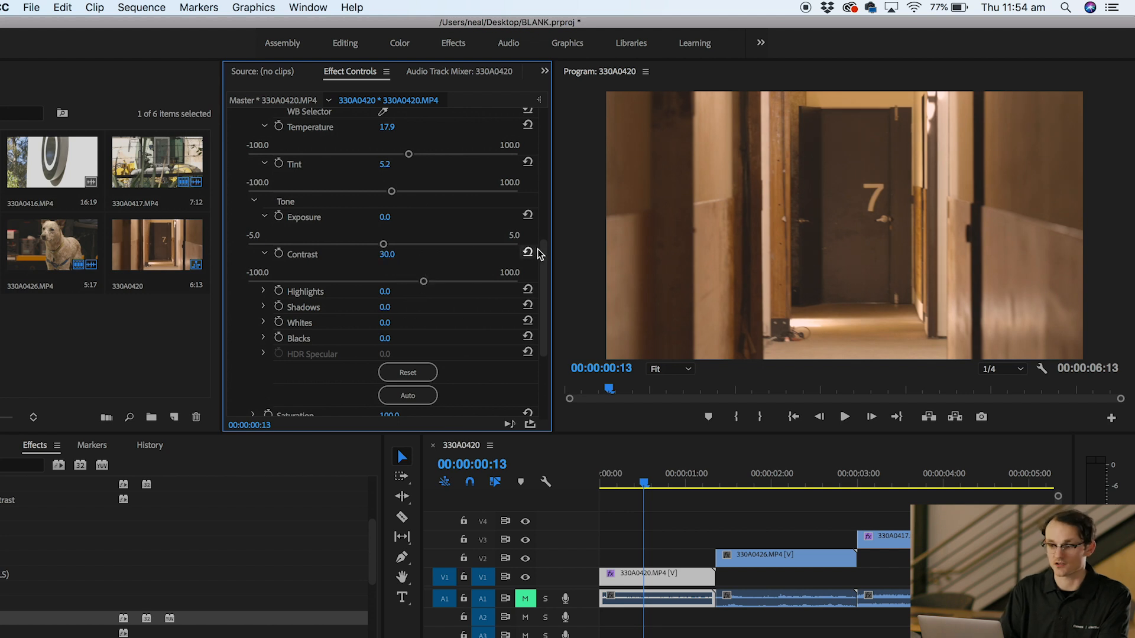
scroll(down, 3)
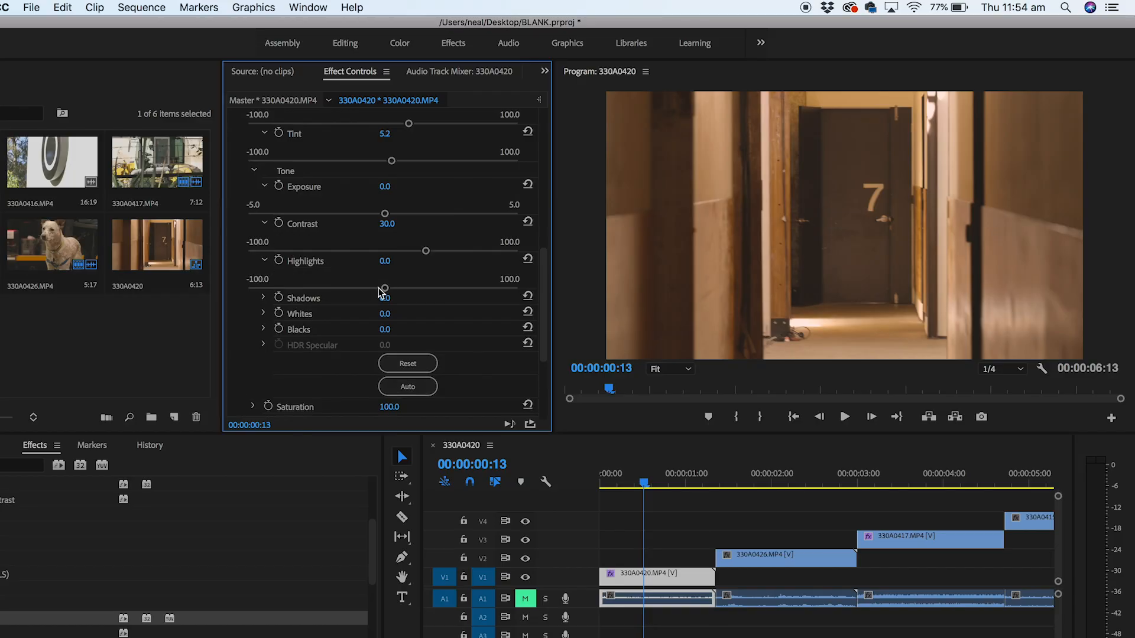
drag(425, 251, 351, 283)
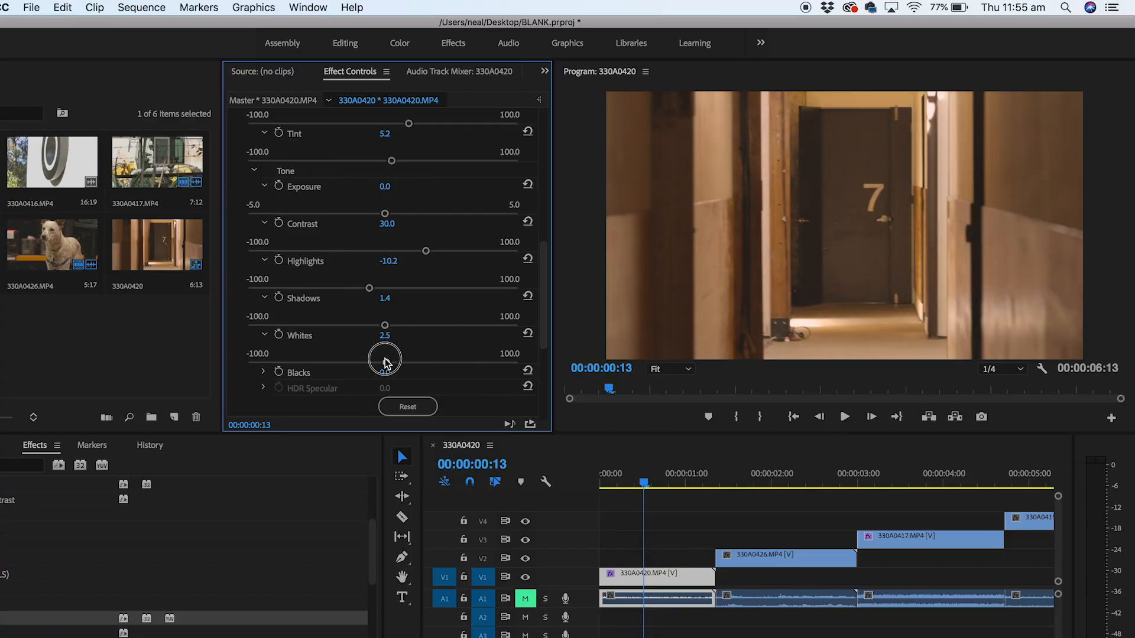
scroll(down, 3)
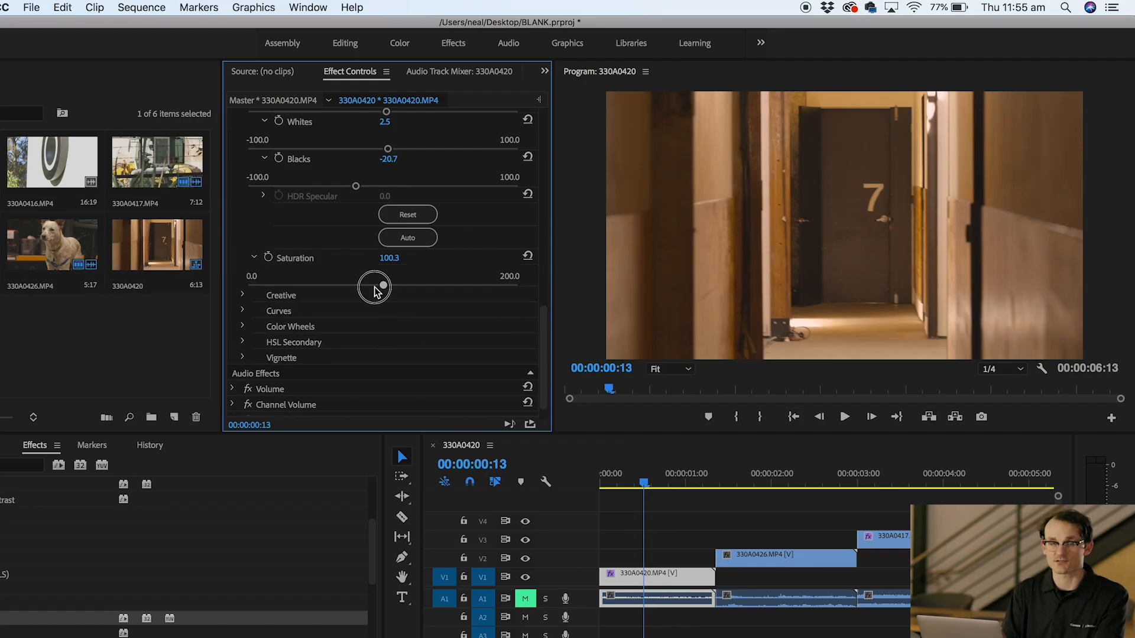
Lower saturation to about 95 and add Creative sharpening of around 12
drag(374, 285, 248, 285)
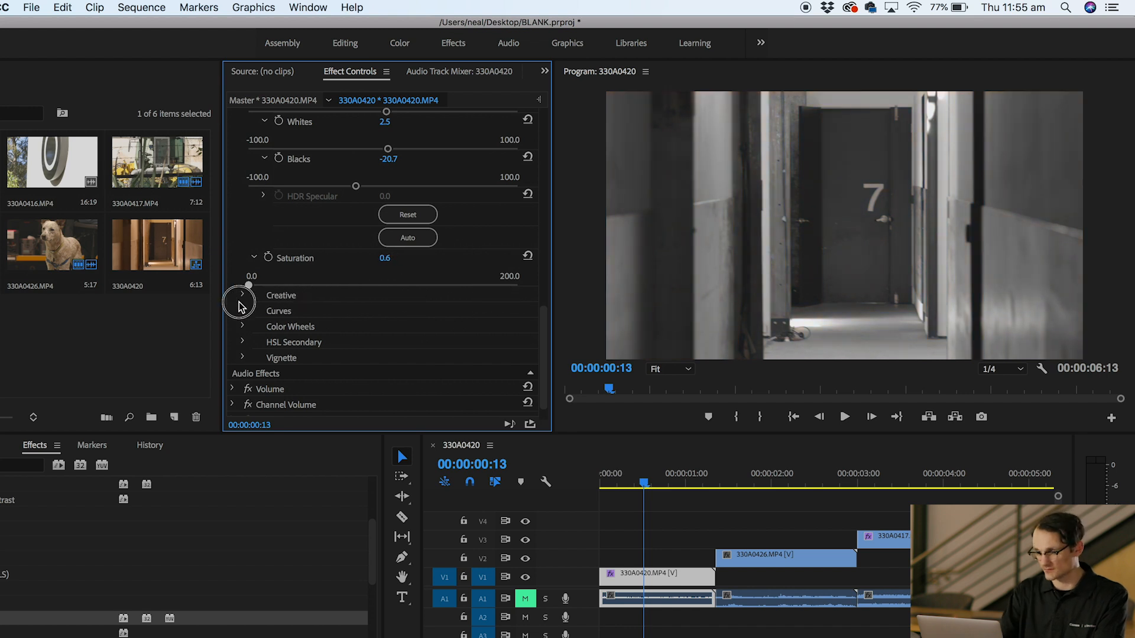
drag(248, 284, 373, 284)
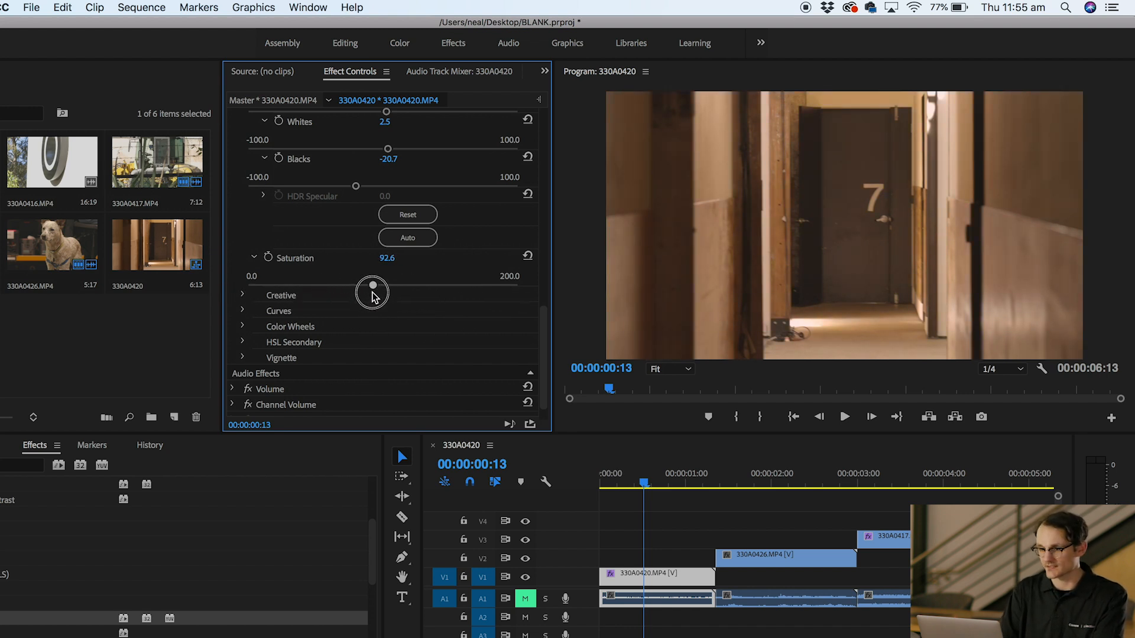
click(242, 296)
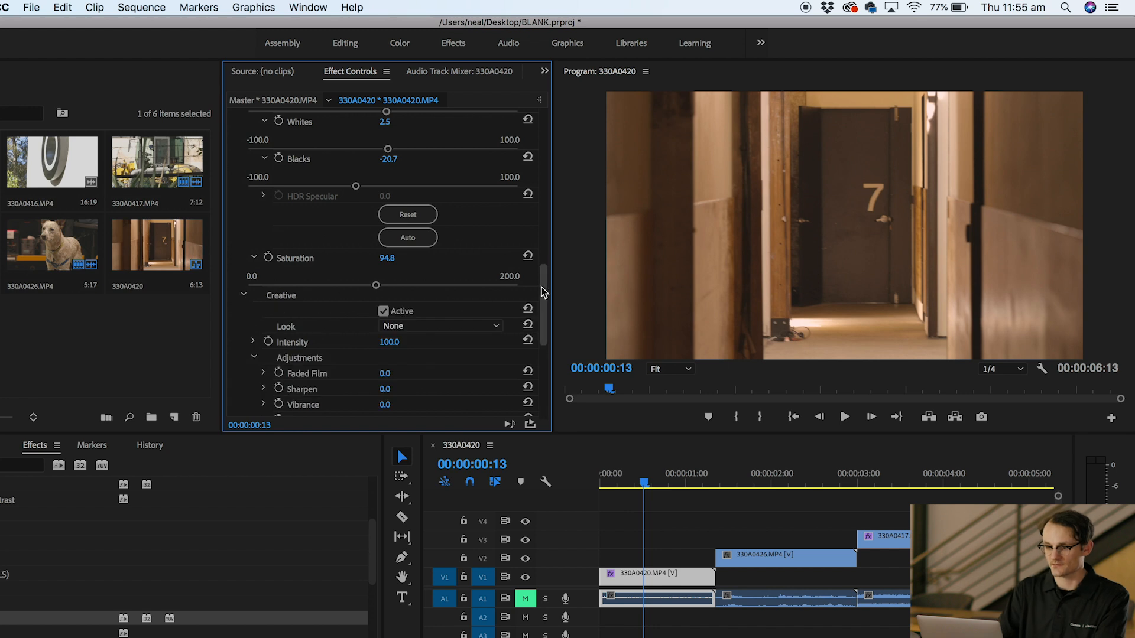
drag(542, 289, 545, 326)
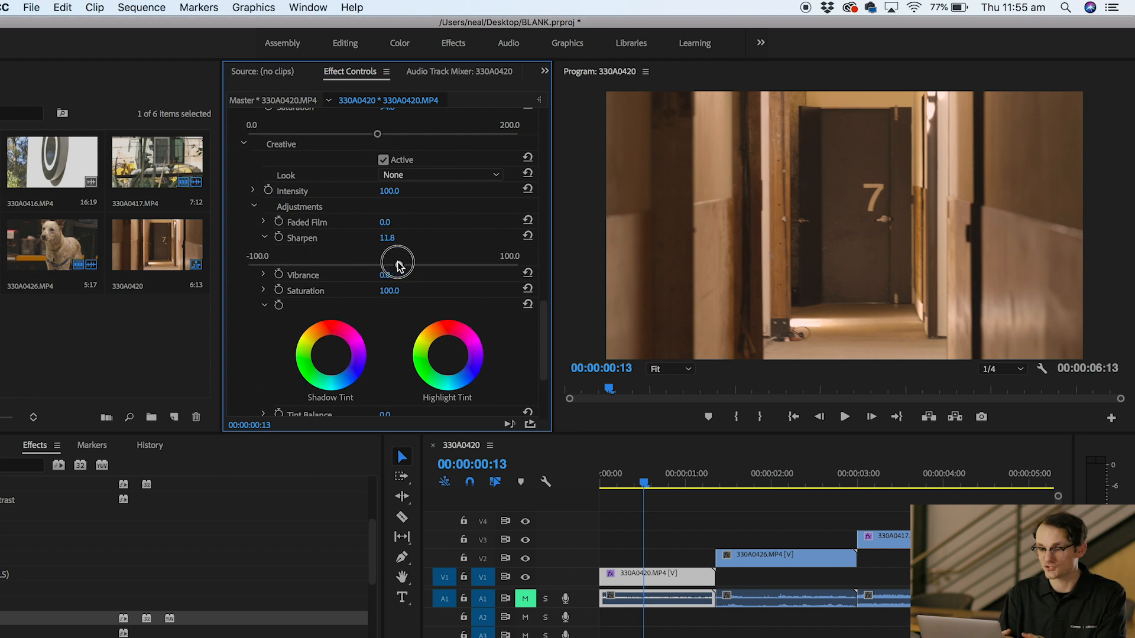
drag(396, 260, 400, 264)
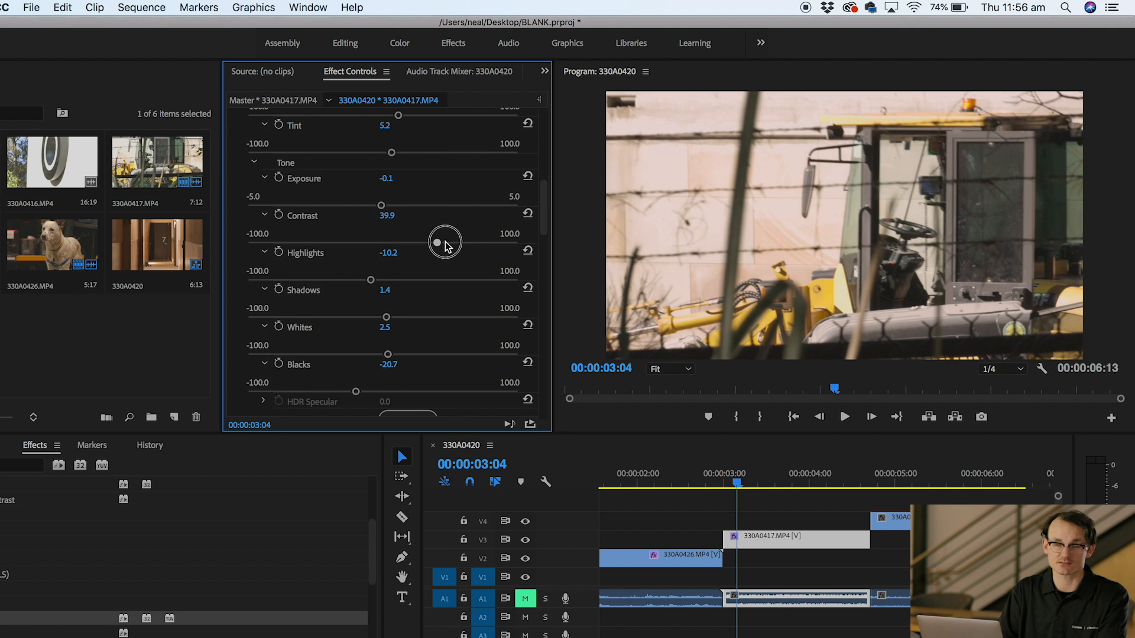
Raise the graded digger clip 330A0417's contrast to about 40
drag(445, 241, 434, 241)
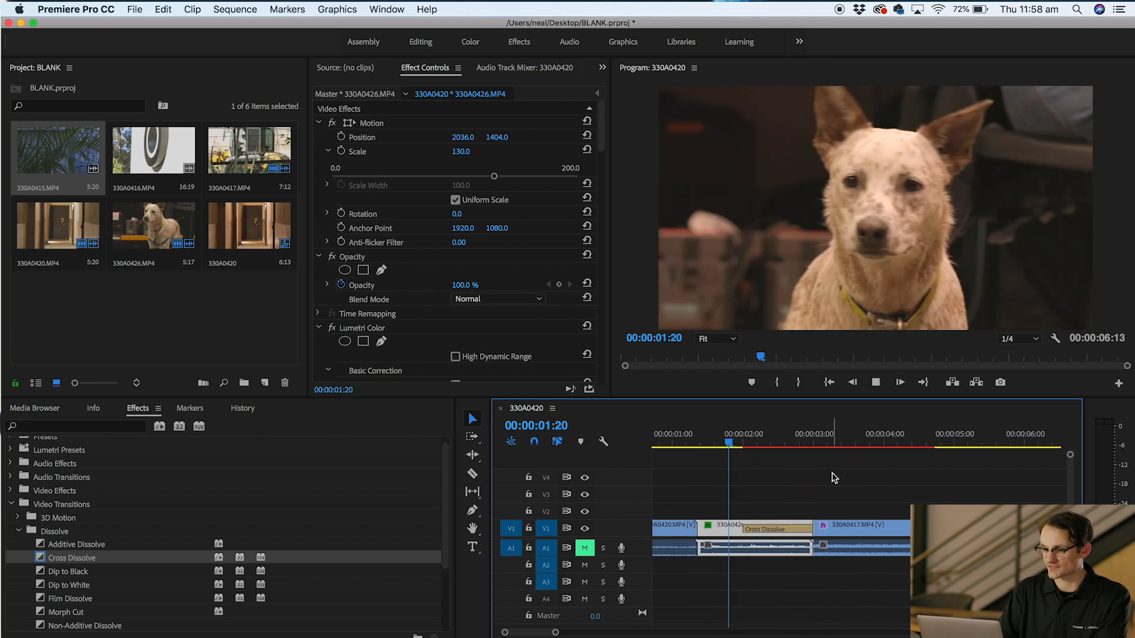
Work on the timeline while arranging clips on V1 with a Cross Dissolve
click(834, 442)
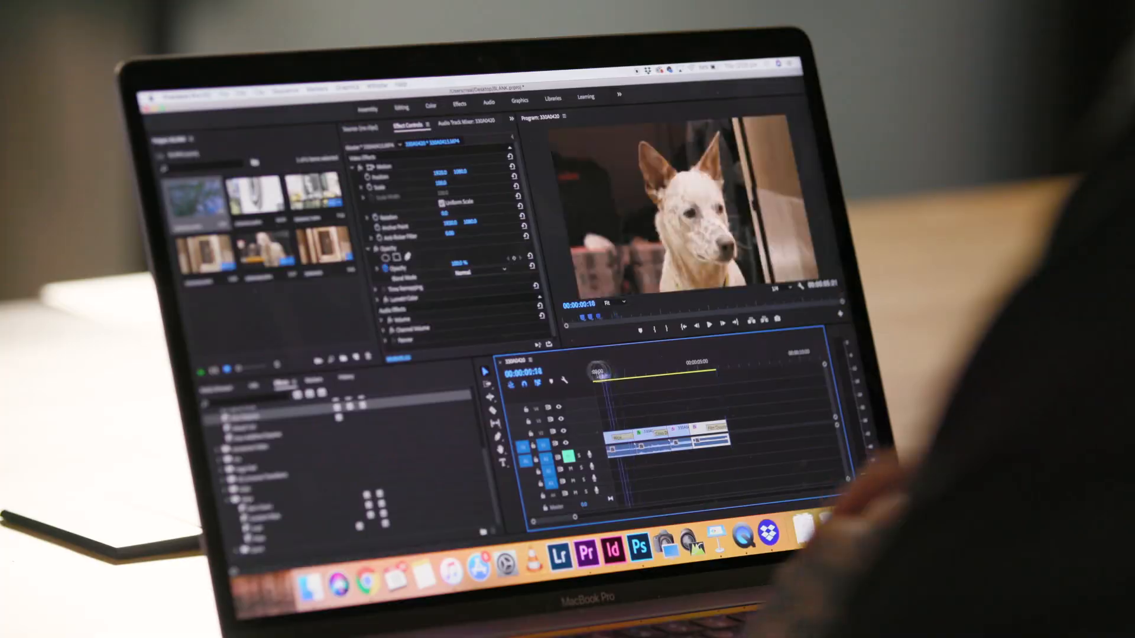
Open the File menu to start exporting the sequence as H.264
click(185, 10)
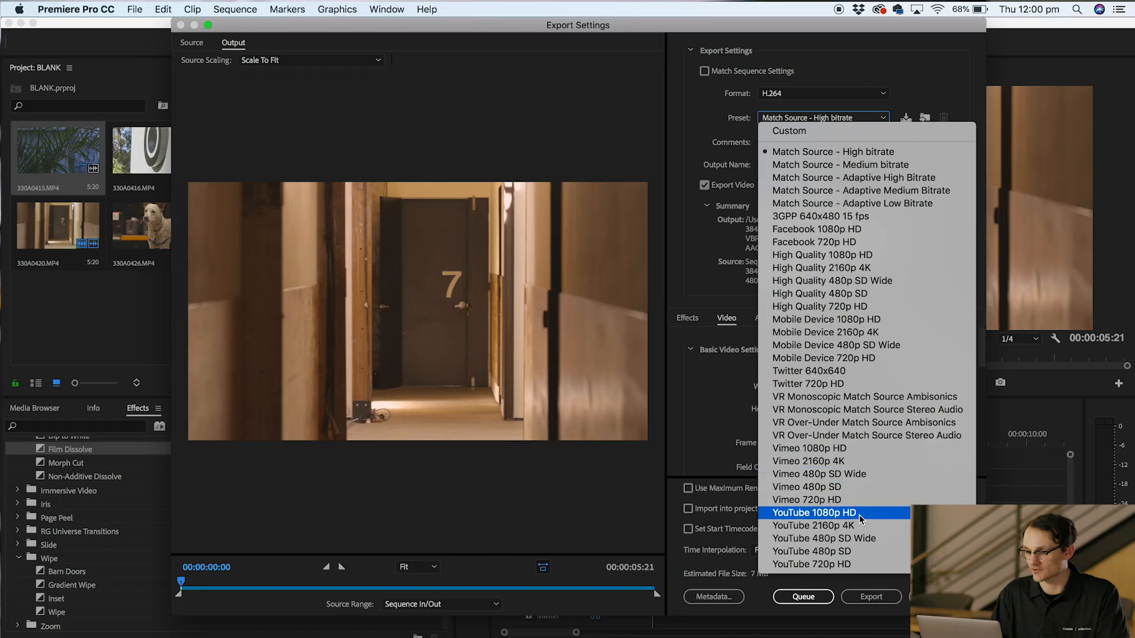
mouse_move(872, 519)
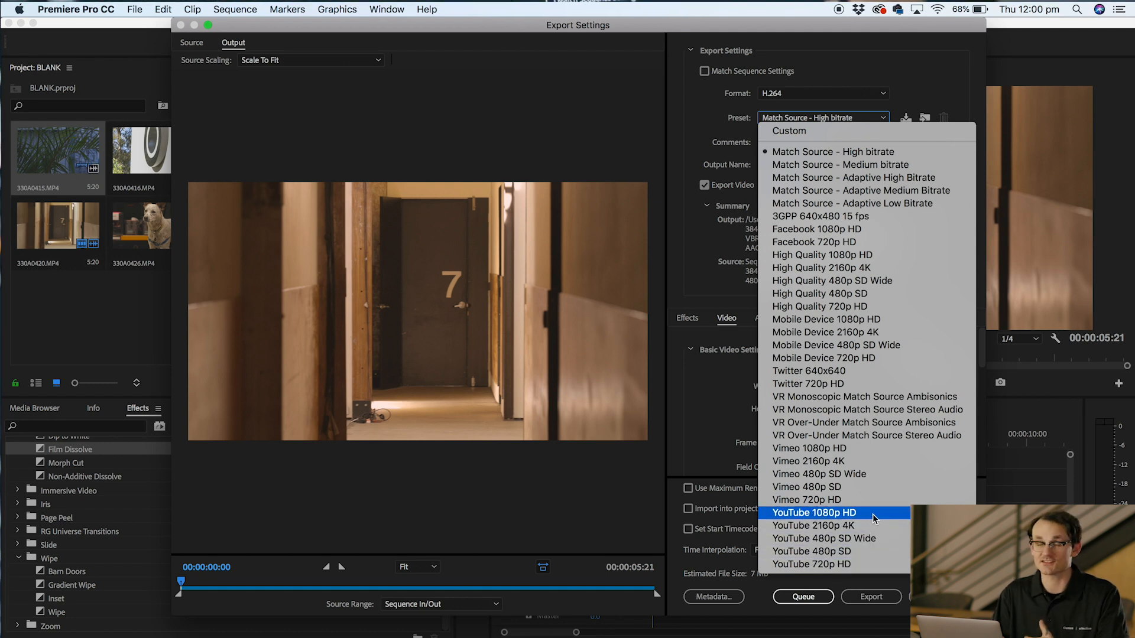
Apply the YouTube 1080p HD preset and name the output Test Video, saved on TOUR DRIVE2
click(813, 512)
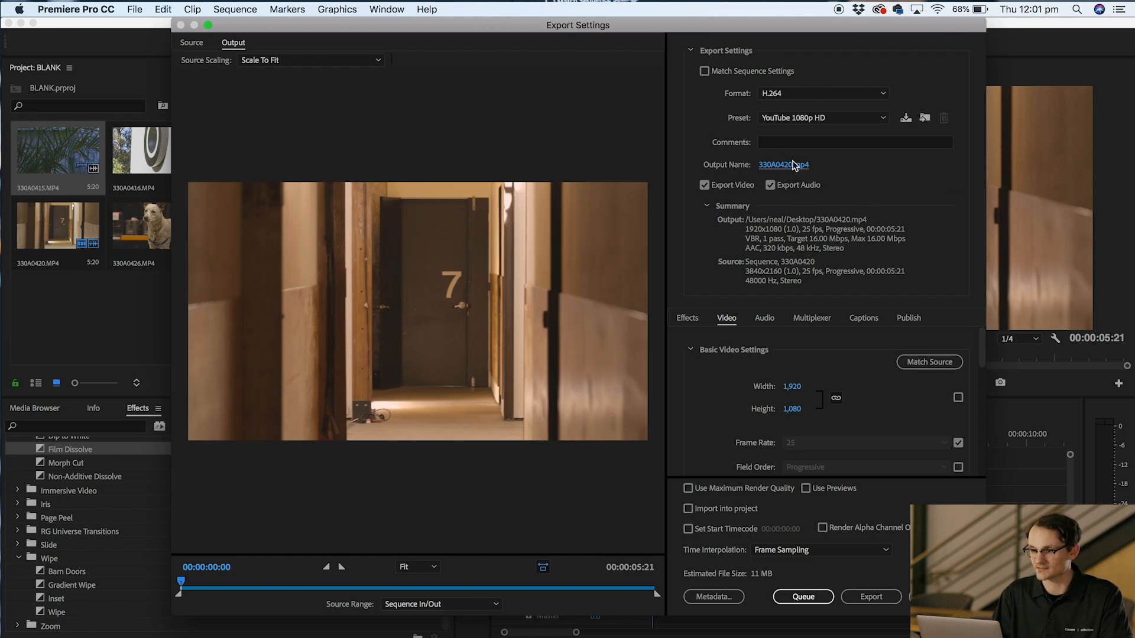
click(783, 165)
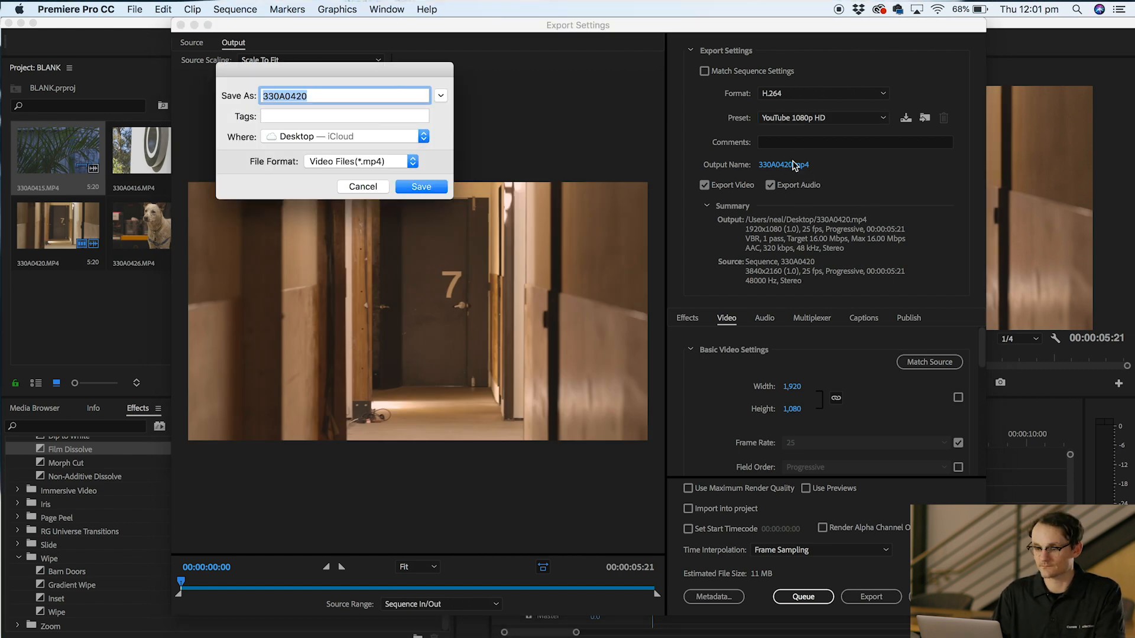
text(Test Video)
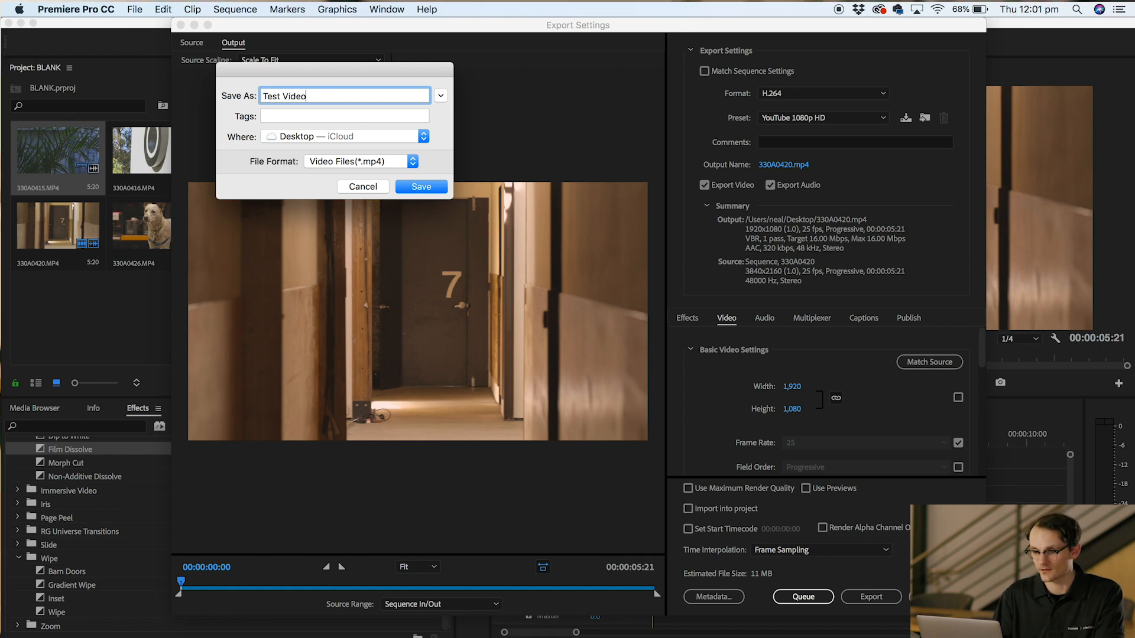
click(423, 137)
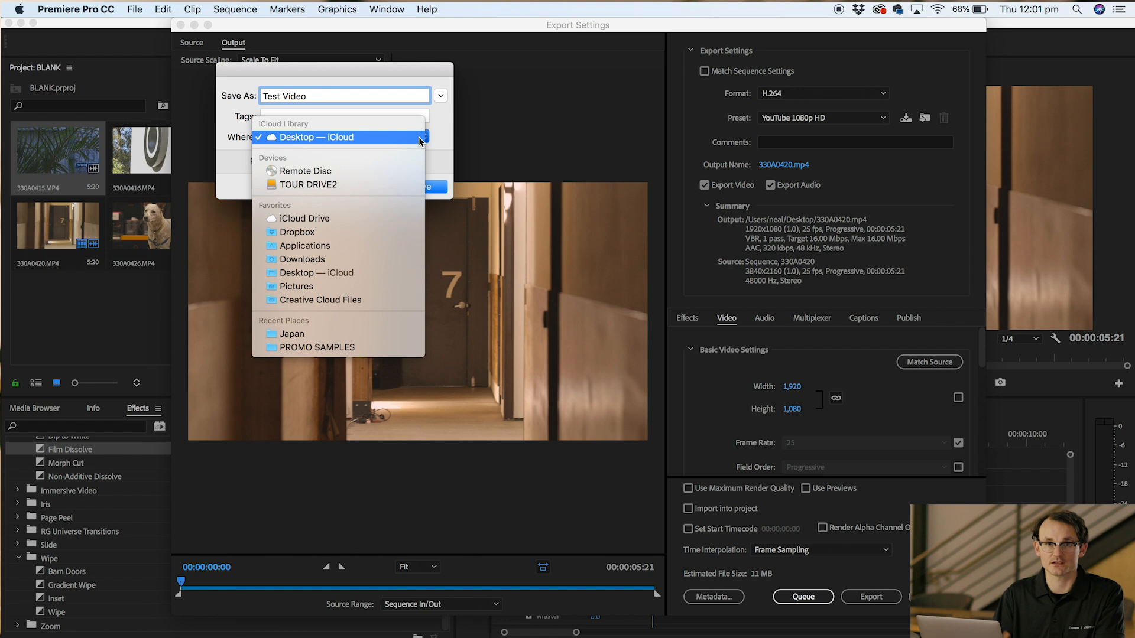
click(306, 184)
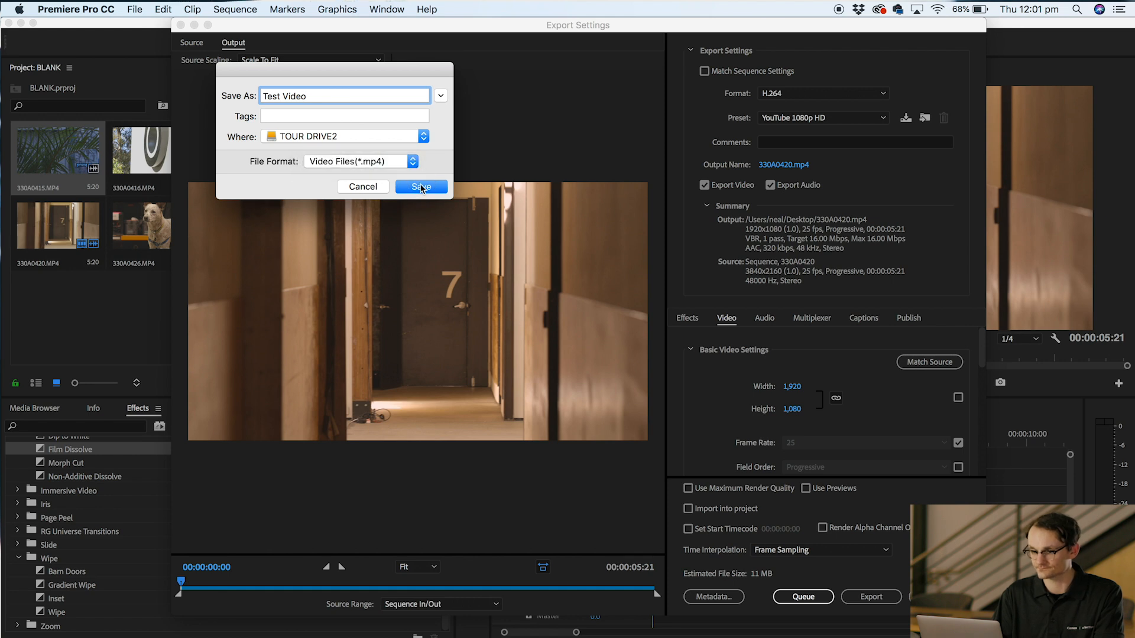
click(420, 187)
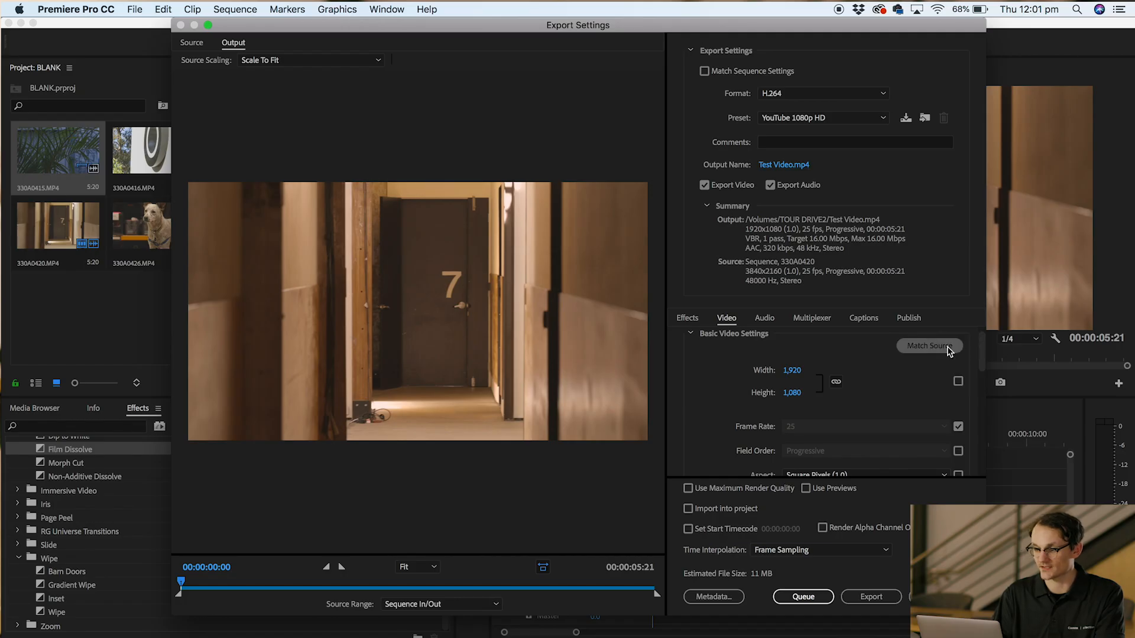
Set bitrate encoding to VBR 2 pass, enable Maximum Render Quality and Use Previews, and export
click(929, 345)
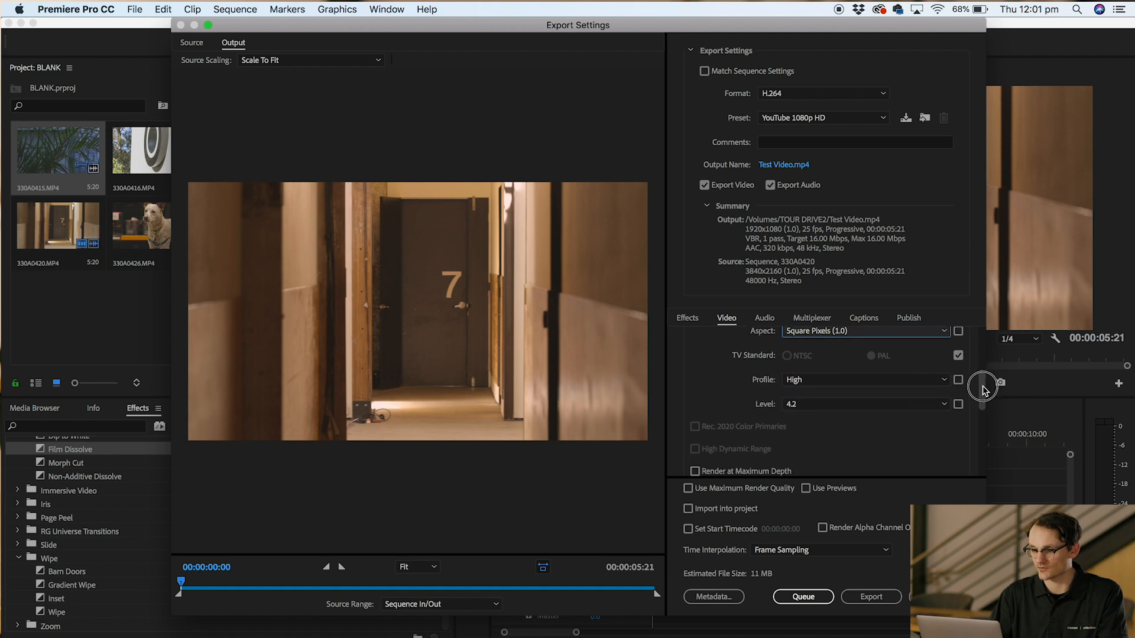
scroll(down, 3)
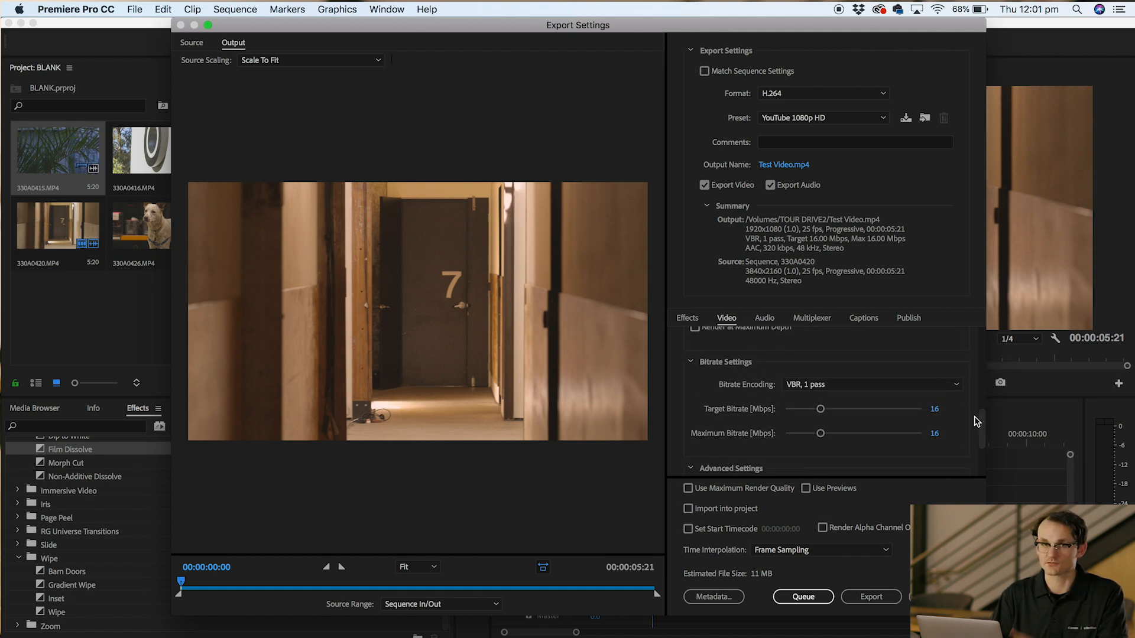
click(868, 384)
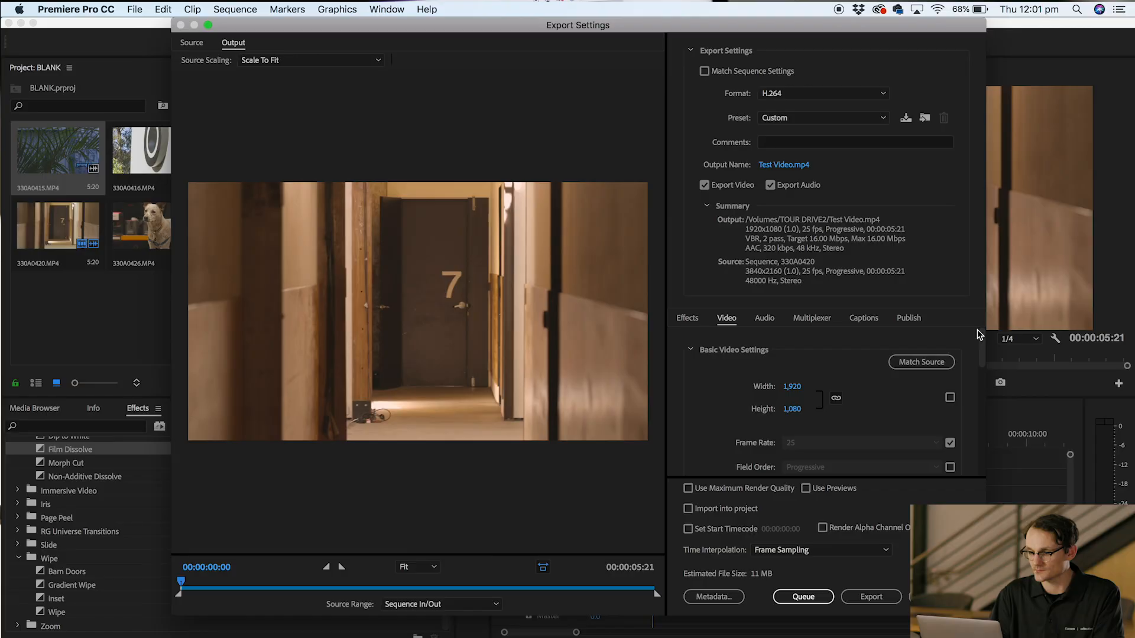
click(686, 488)
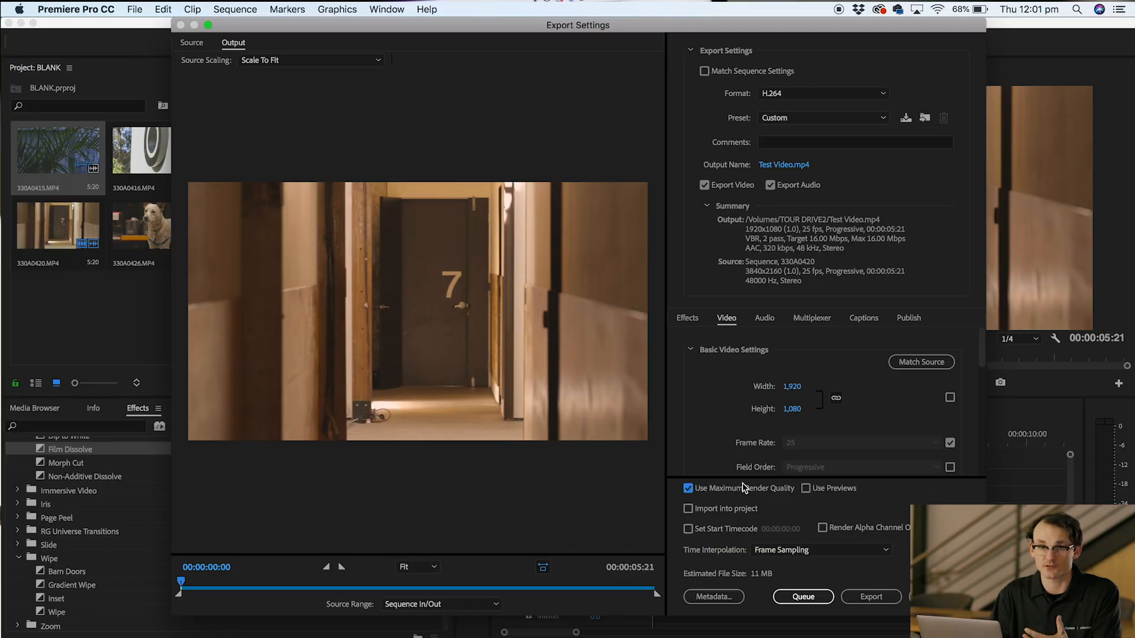
click(806, 487)
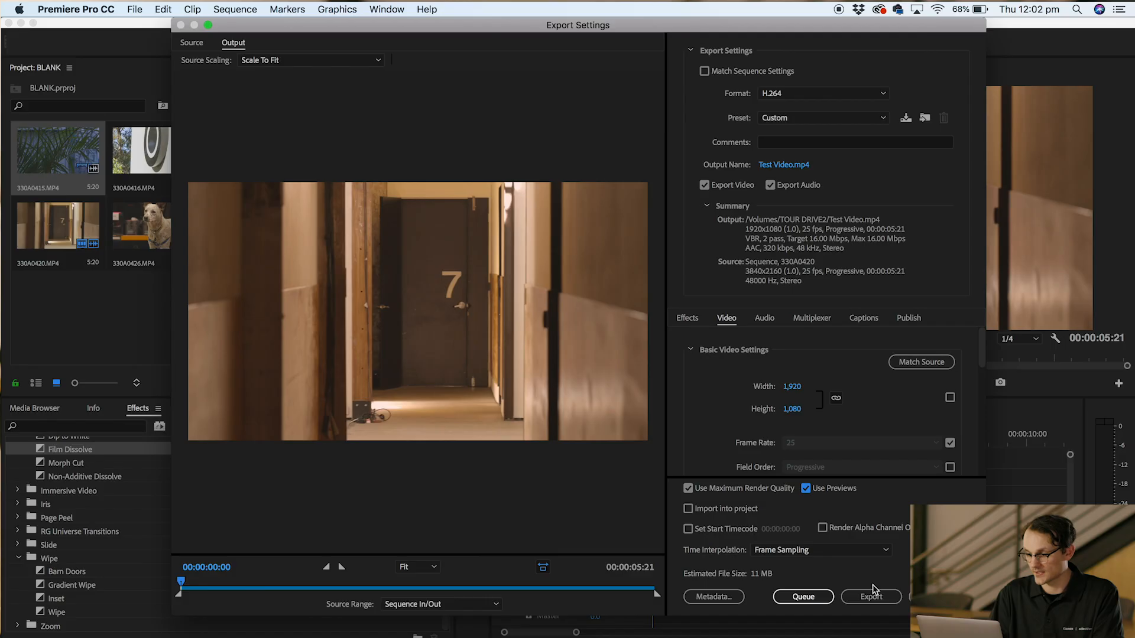
click(871, 596)
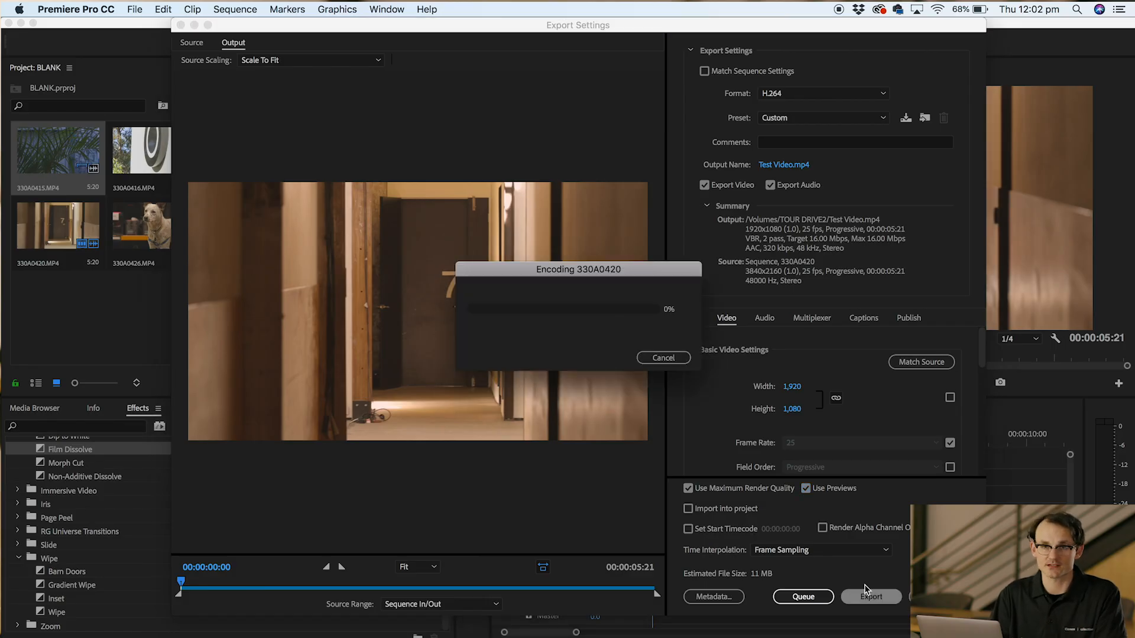